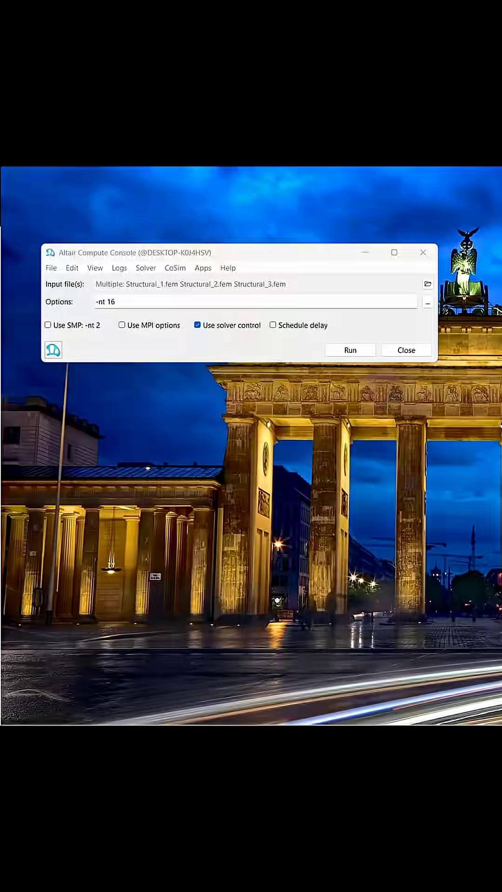
# - Review the logging tools and the list of supported solvers
pyautogui.click(51, 268)
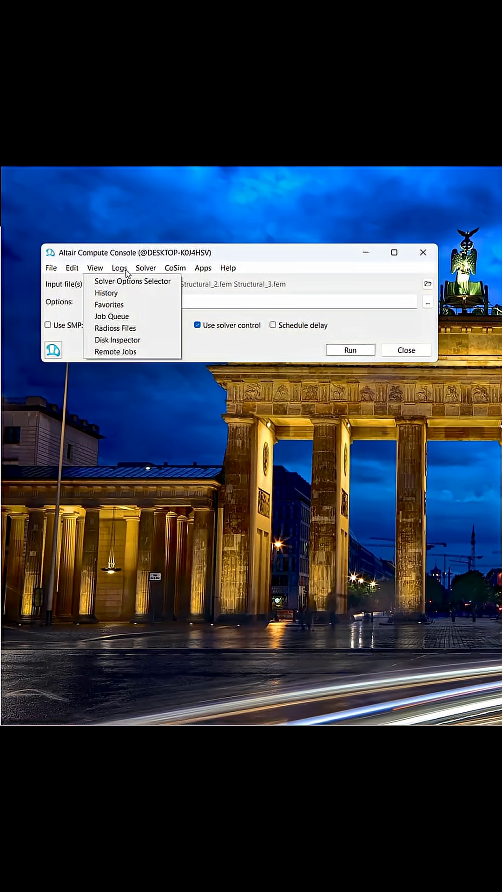
pyautogui.click(146, 268)
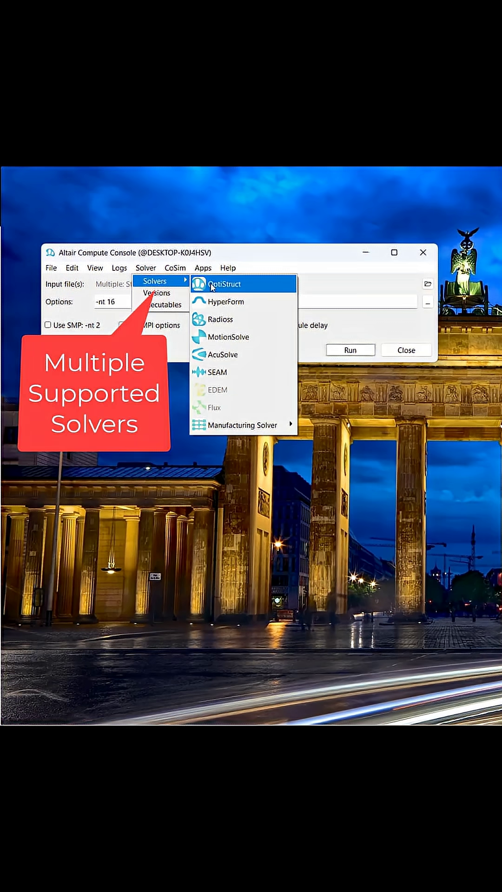
pyautogui.moveTo(235, 372)
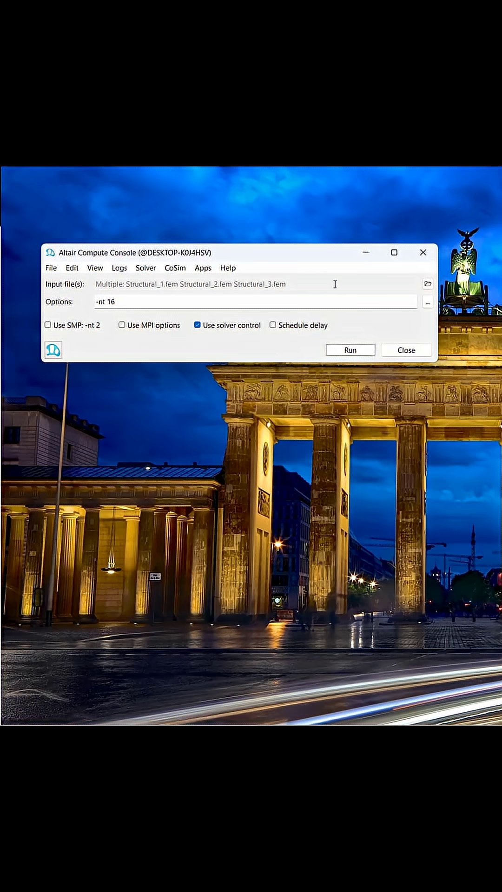
# - Load Structural_1.fem, Structural_2.fem and Structural_3.fem together as batch inputs
pyautogui.click(428, 284)
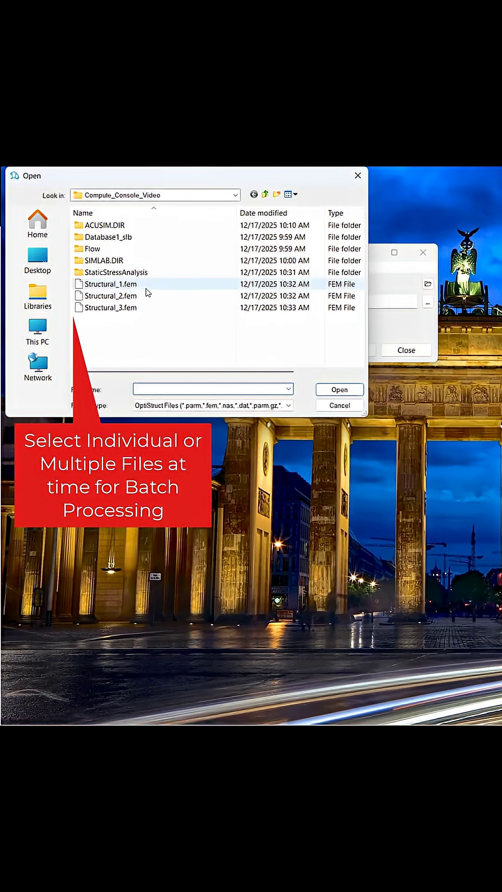
pyautogui.click(110, 285)
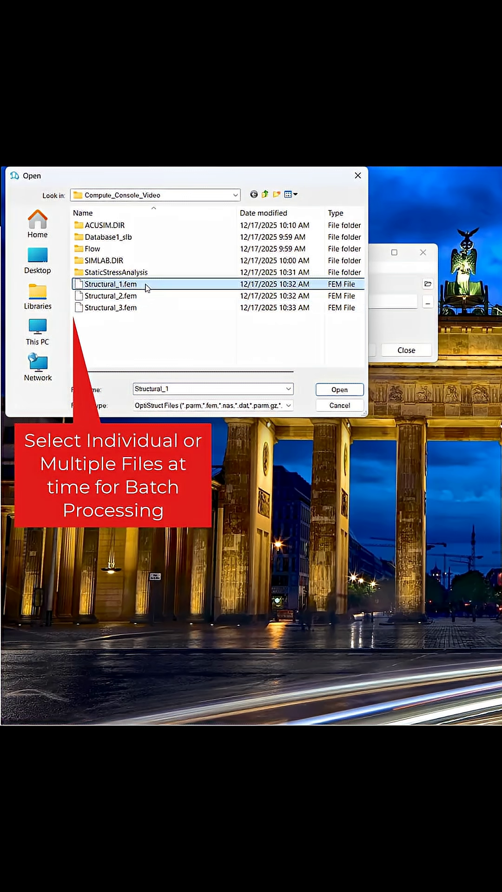
pyautogui.click(111, 308)
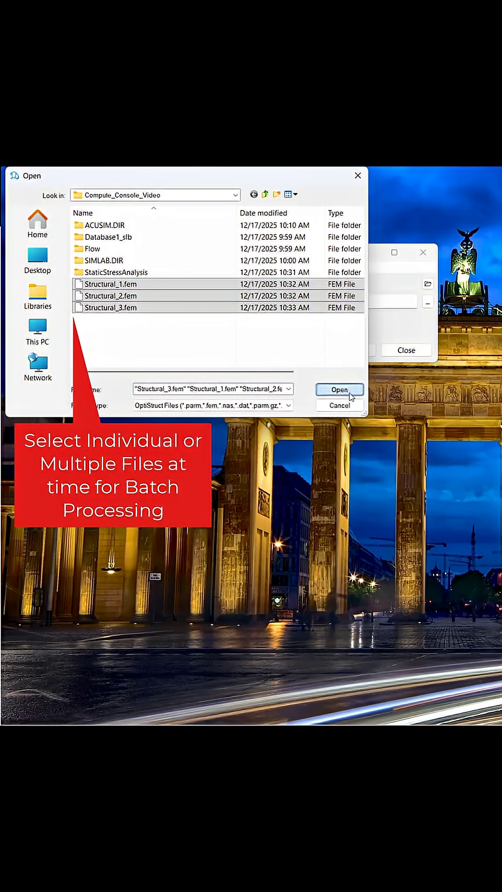
pyautogui.click(339, 390)
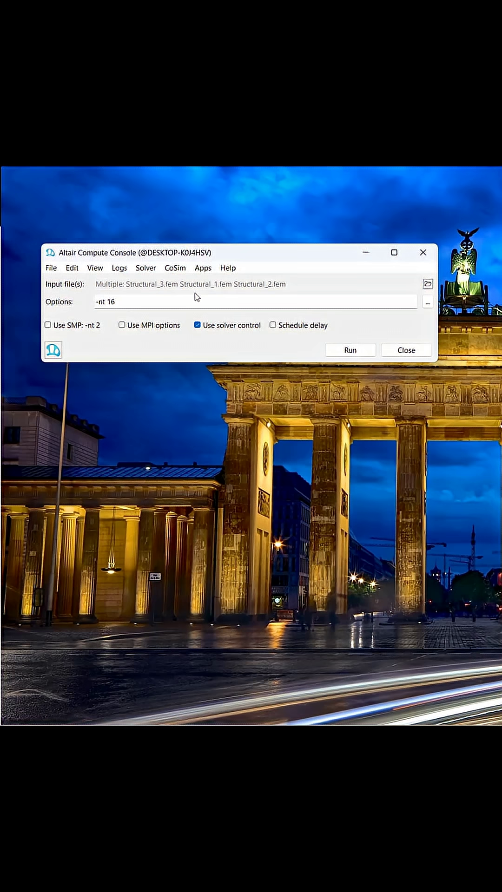
# - Enable -nt with 12 cores and -core IN in the OptiStruct solver options, then close
pyautogui.click(95, 268)
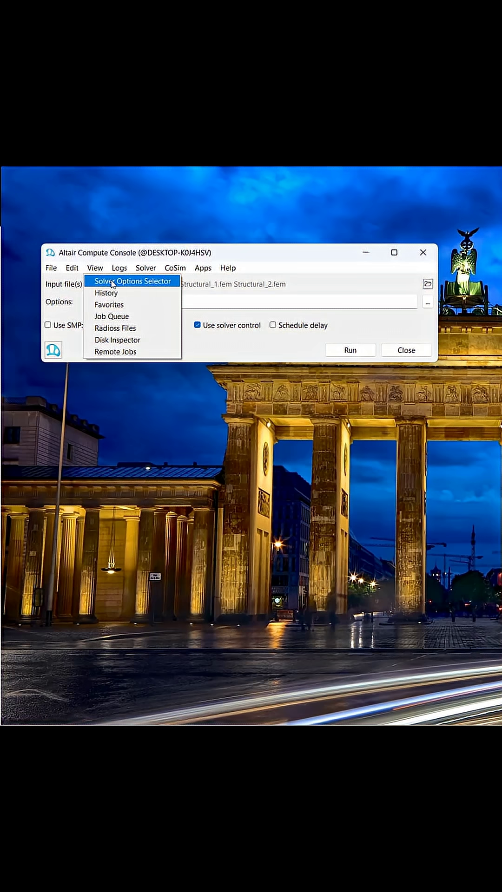
pyautogui.click(132, 281)
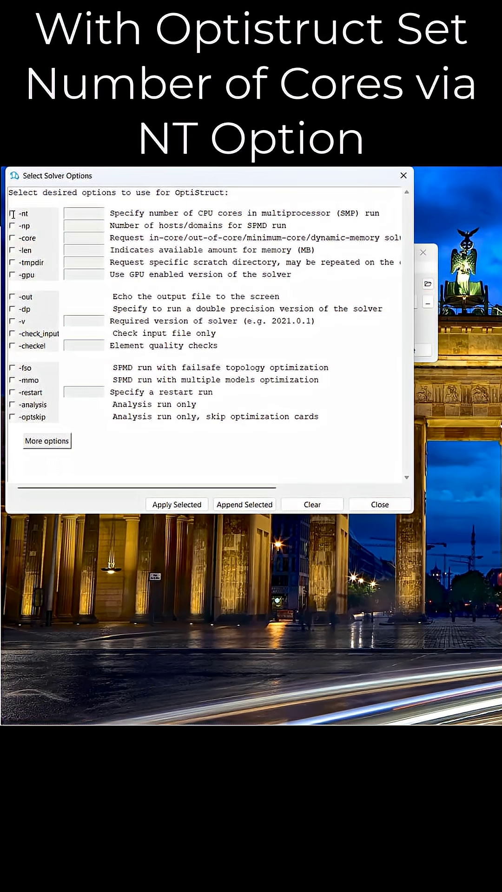
pyautogui.click(12, 214)
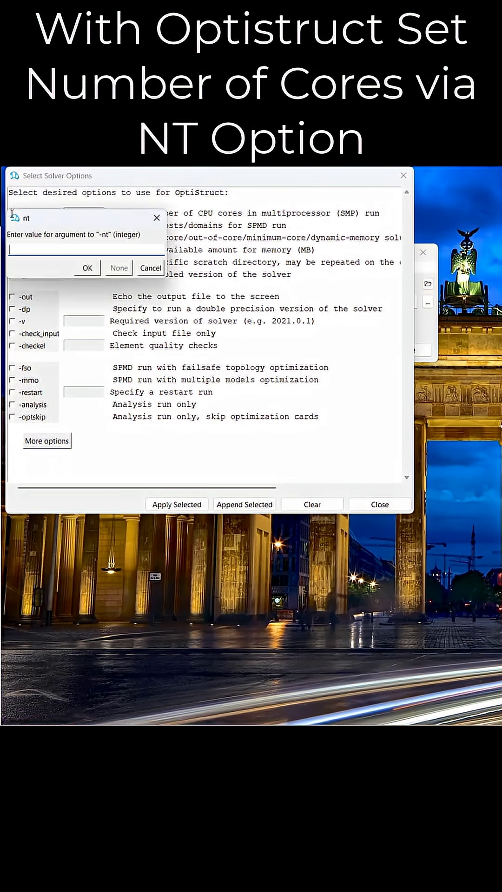
pyautogui.write('1')
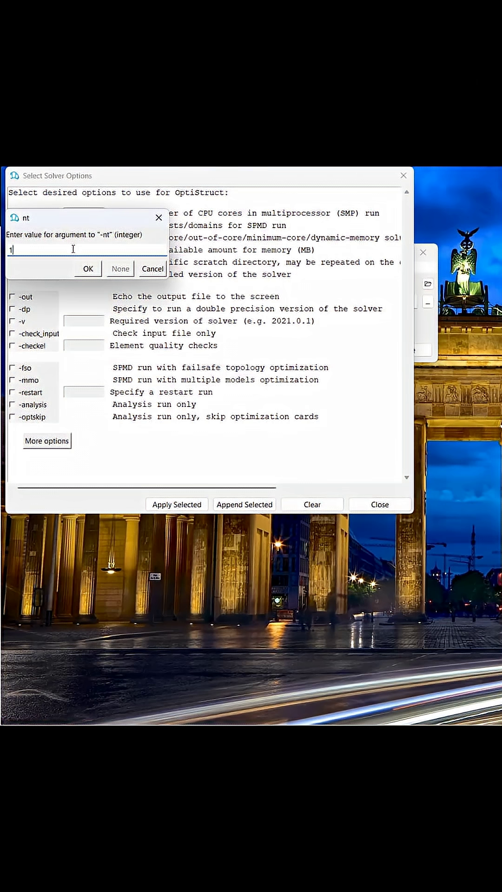
pyautogui.click(87, 269)
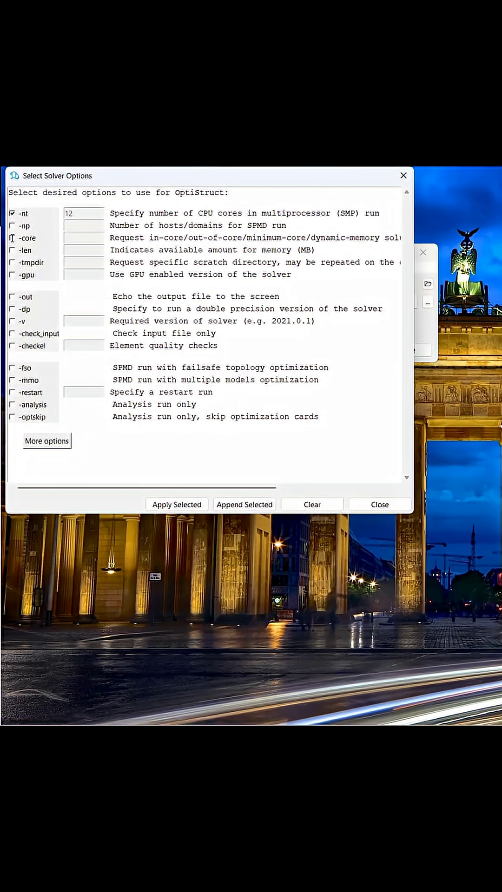
pyautogui.click(27, 237)
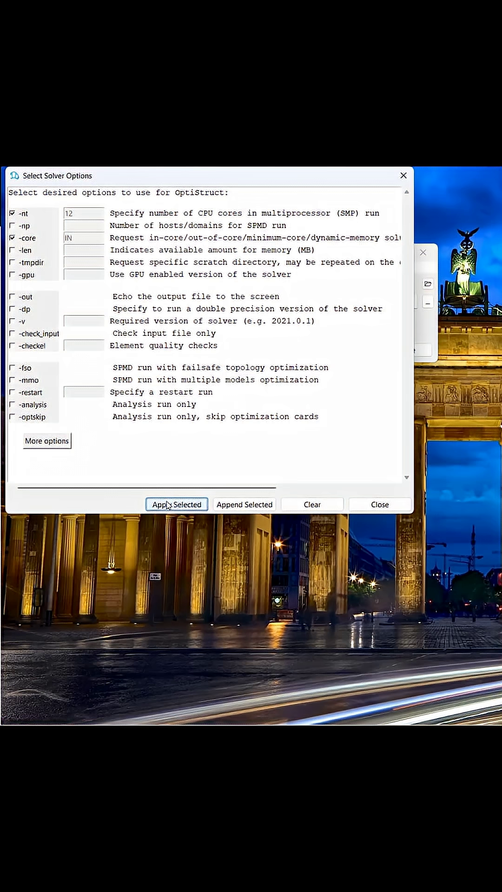
pyautogui.moveTo(379, 505)
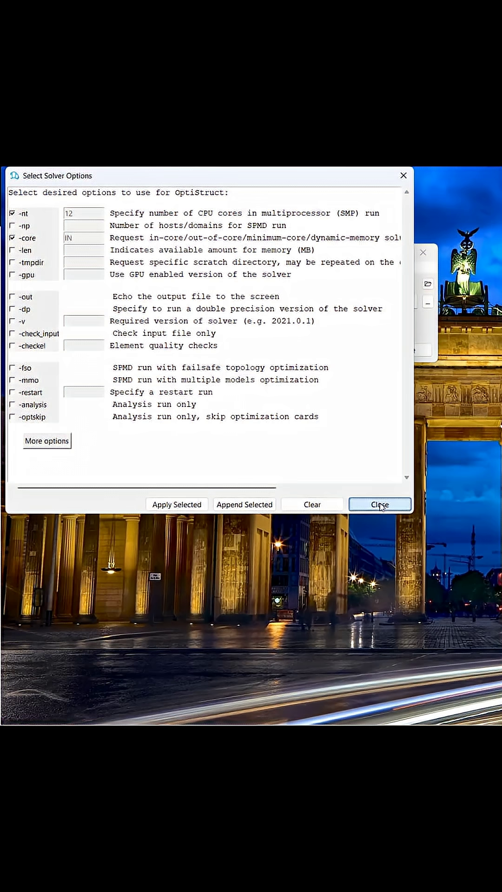
pyautogui.click(379, 505)
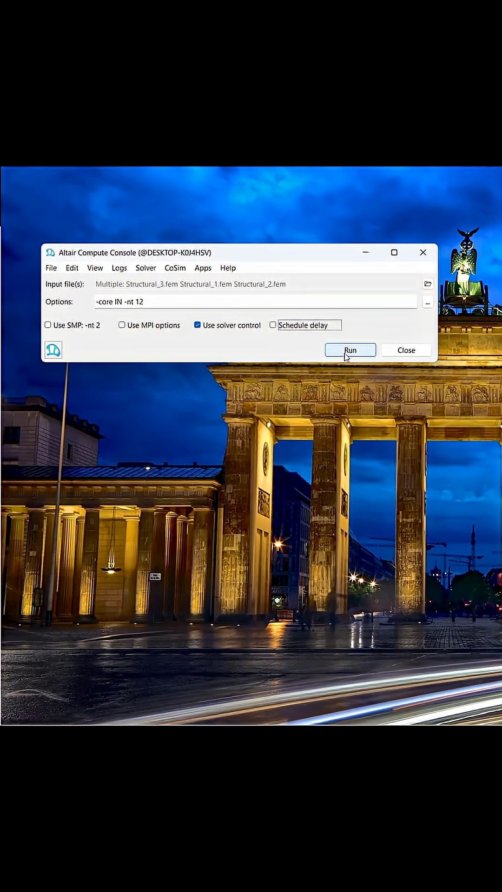
# - Run the three Structural .fem jobs with -core IN -nt 12 and return from the logs
pyautogui.click(350, 351)
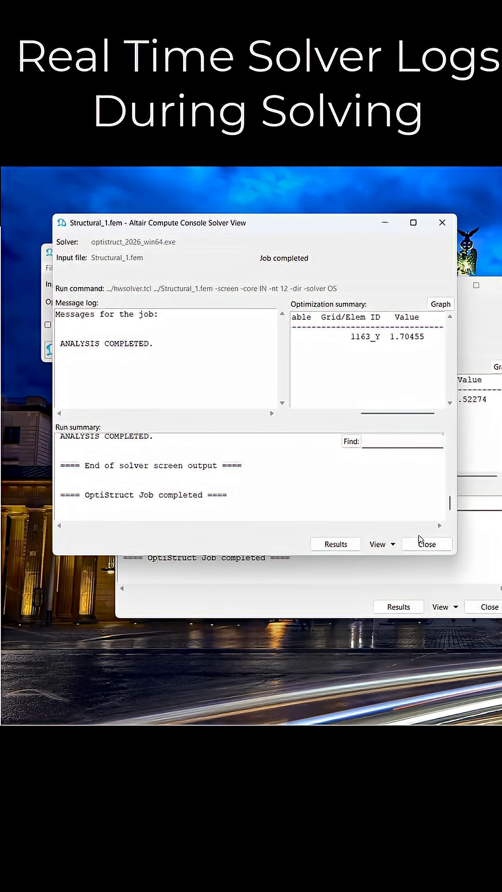
pyautogui.click(426, 544)
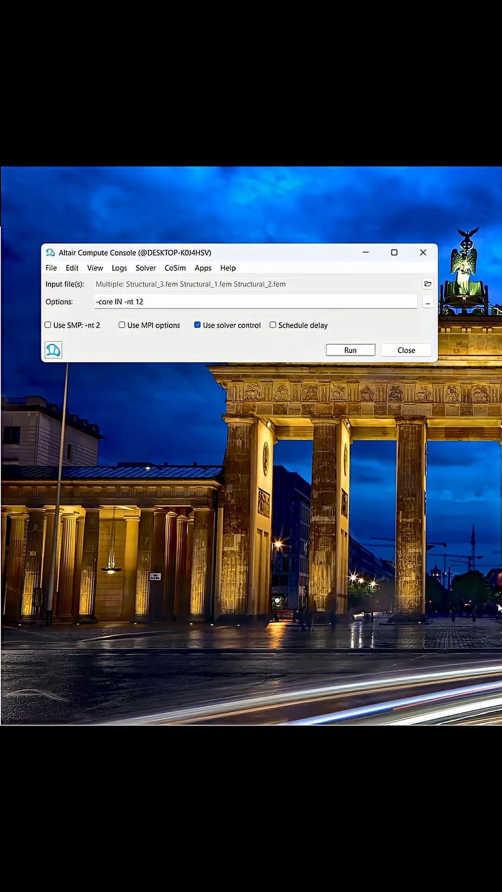
pyautogui.moveTo(498, 609)
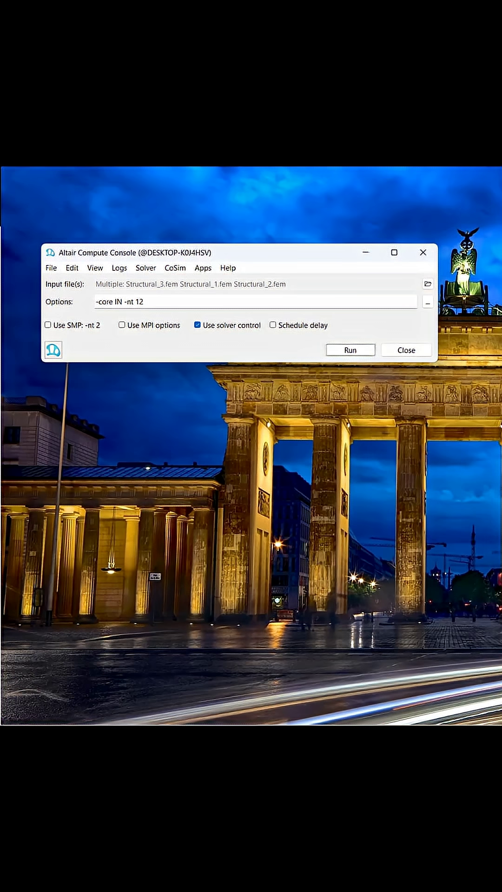
# - Switch the solver to AcuSolve and load Study_1.inp, Study_2.inp and Study_3.inp
pyautogui.click(146, 268)
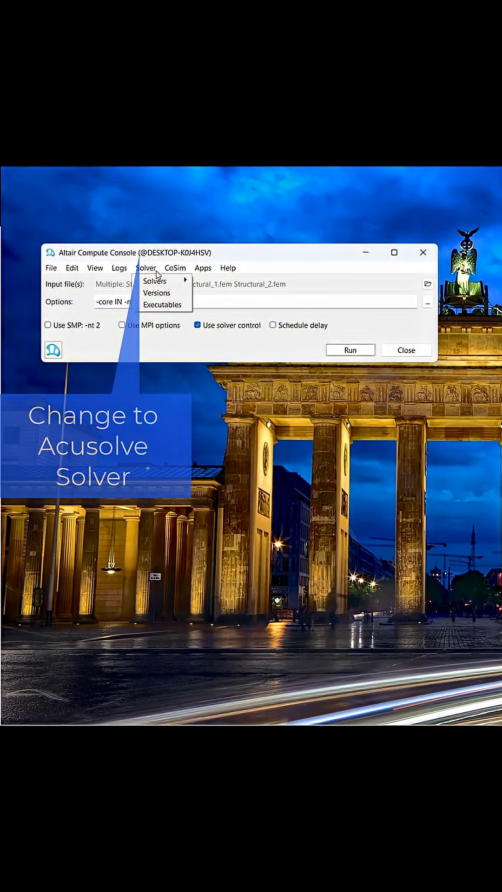
pyautogui.click(154, 281)
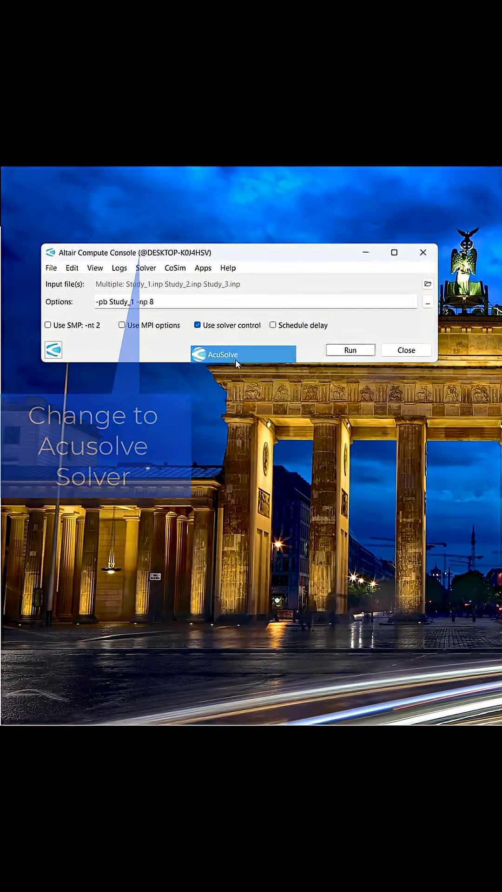
pyautogui.click(427, 284)
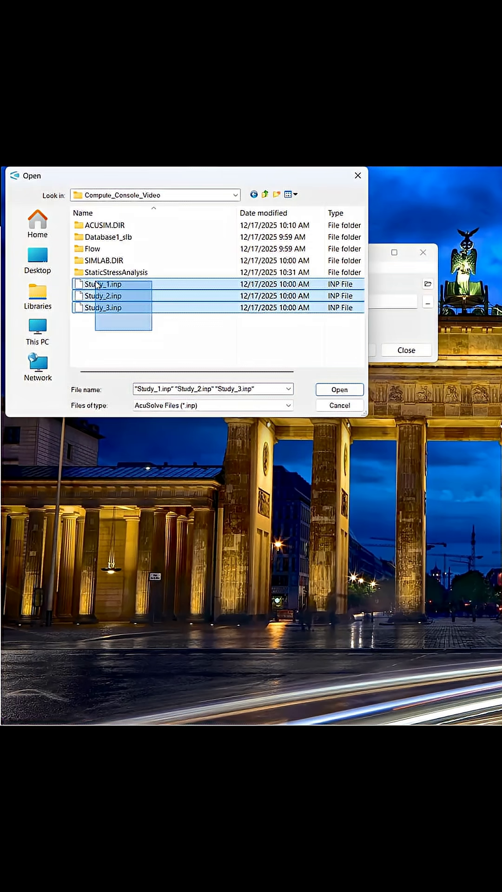
pyautogui.click(338, 389)
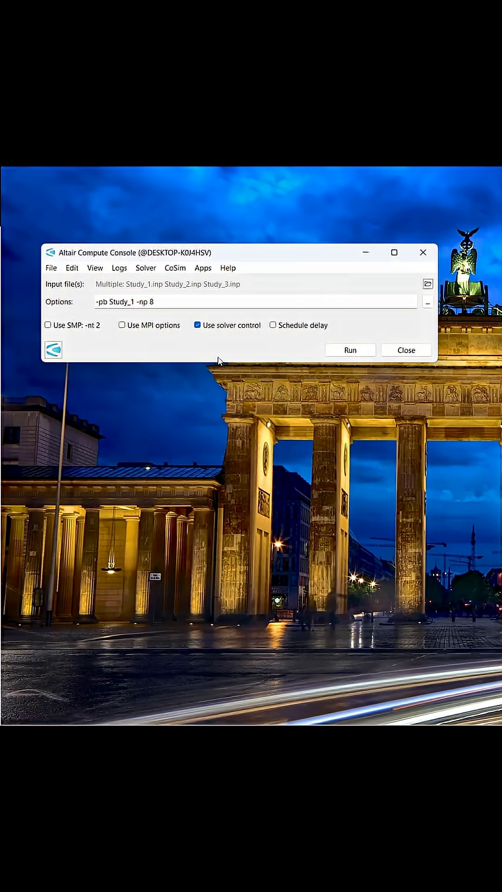
pyautogui.click(95, 267)
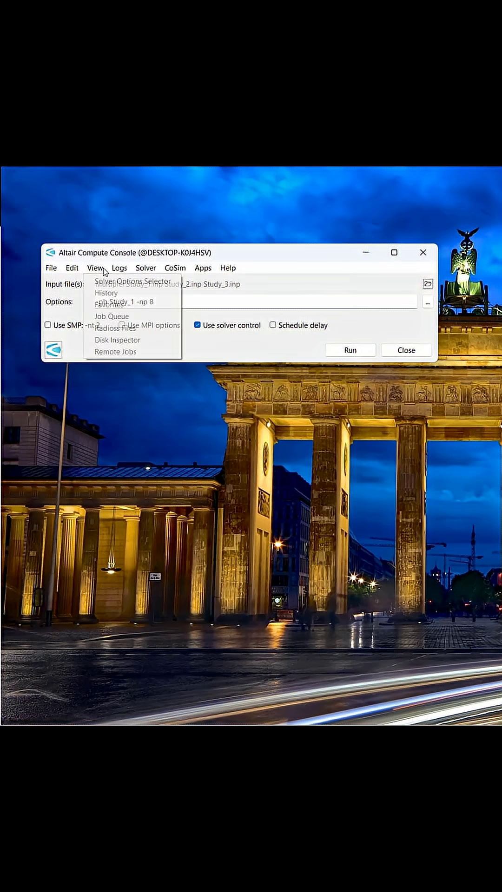
# - Enable the -pb problem name option and set it to Study_1
pyautogui.click(134, 280)
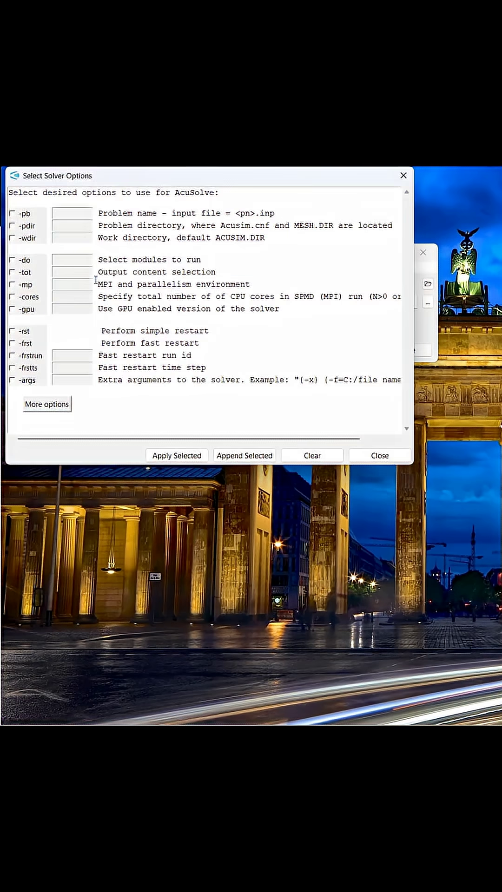
pyautogui.click(11, 213)
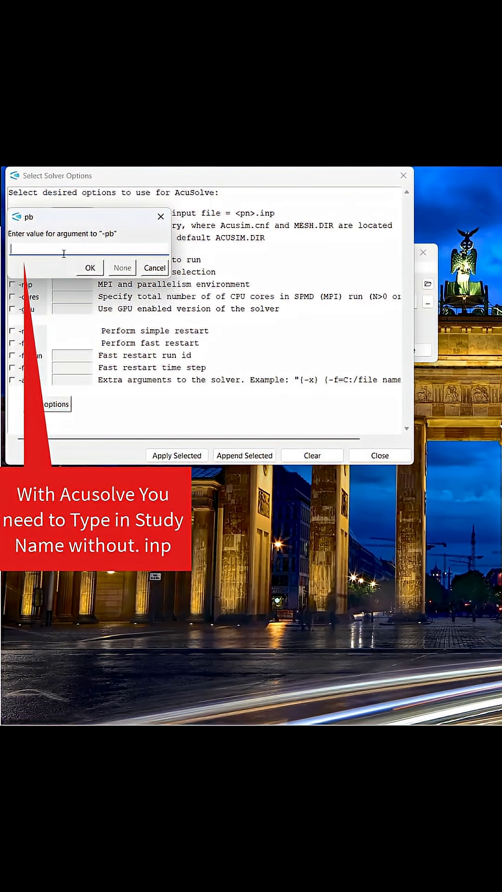
pyautogui.write('Study_1')
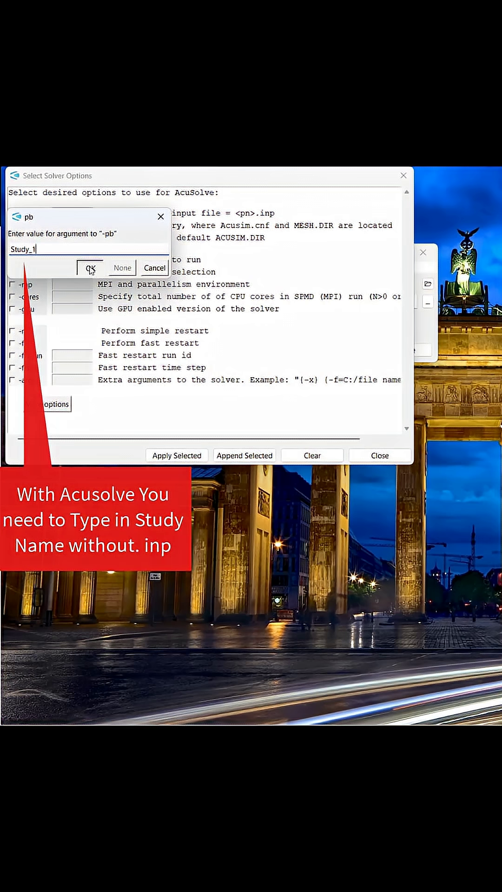
pyautogui.click(91, 268)
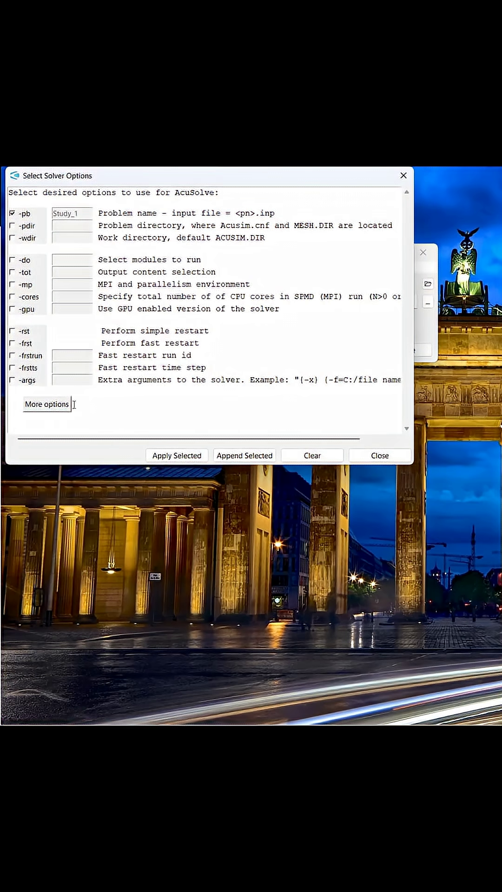
# - Set -np to 12 domains, apply the options and start the AcuSolve batch run
pyautogui.click(46, 404)
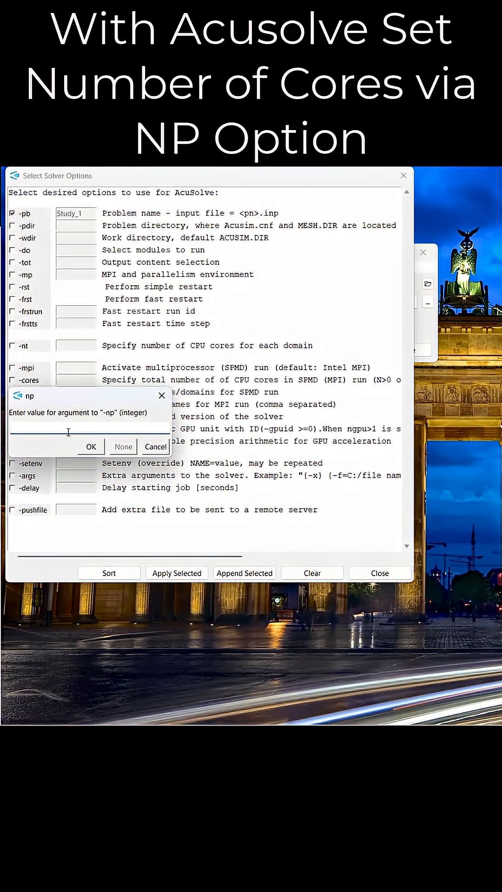
pyautogui.write('12')
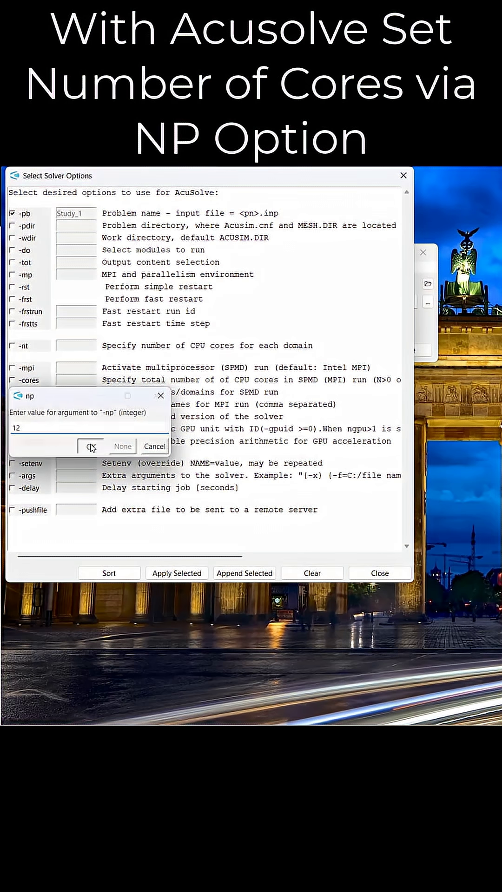
pyautogui.click(91, 446)
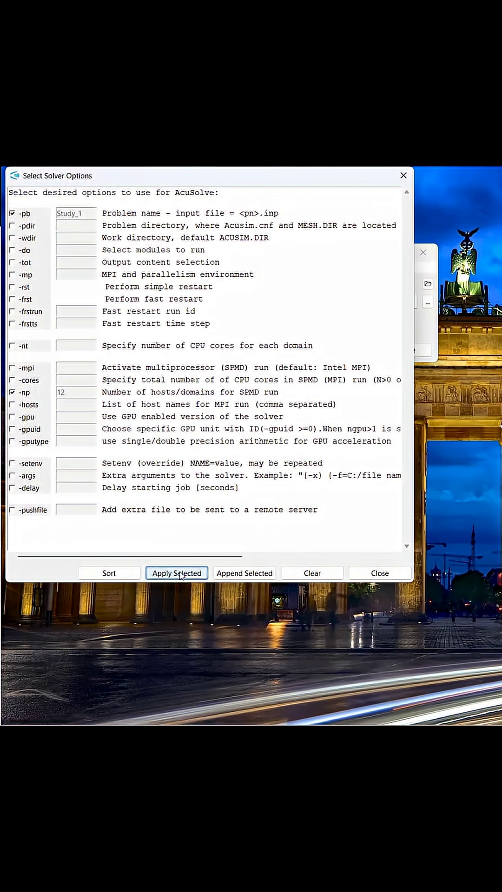
pyautogui.click(177, 573)
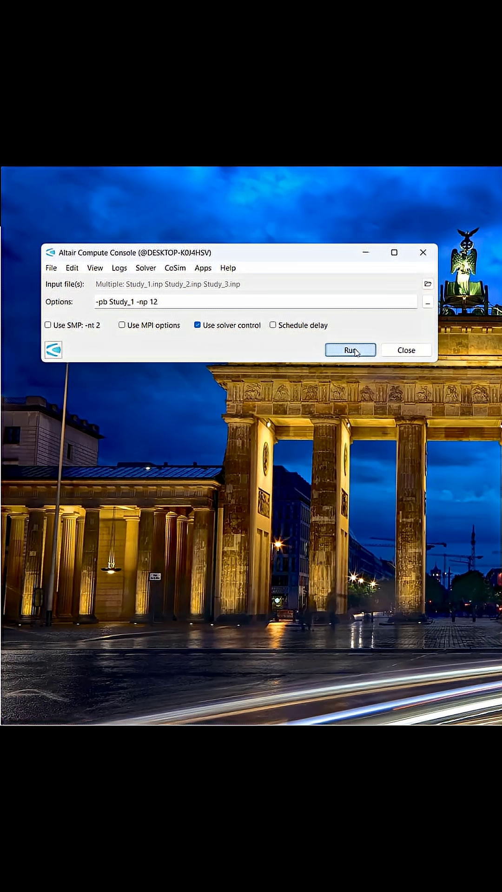
pyautogui.click(349, 351)
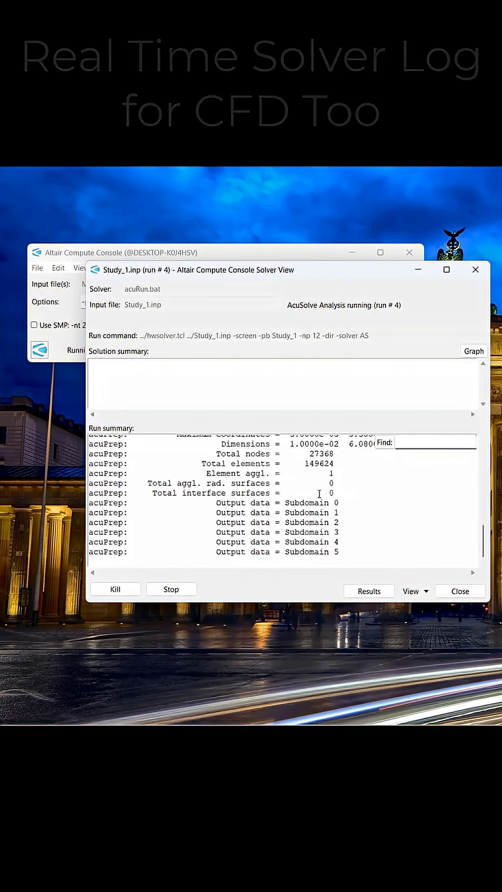